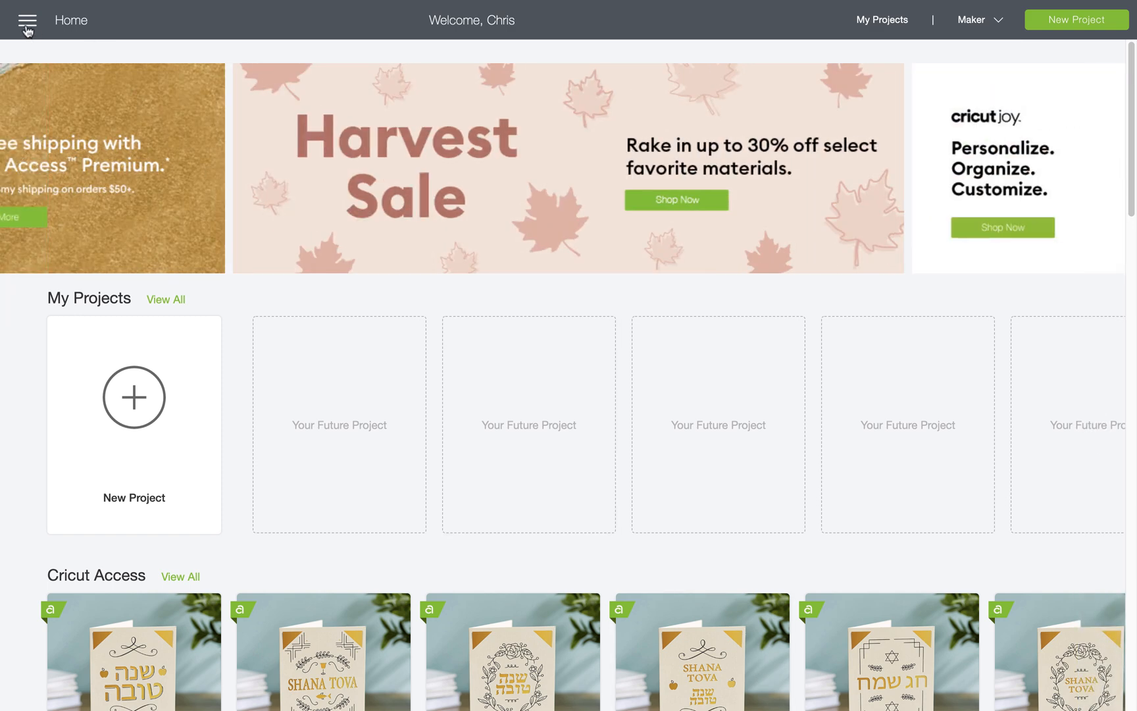
- Choose Calibration from the main navigation menu
left_click(27, 20)
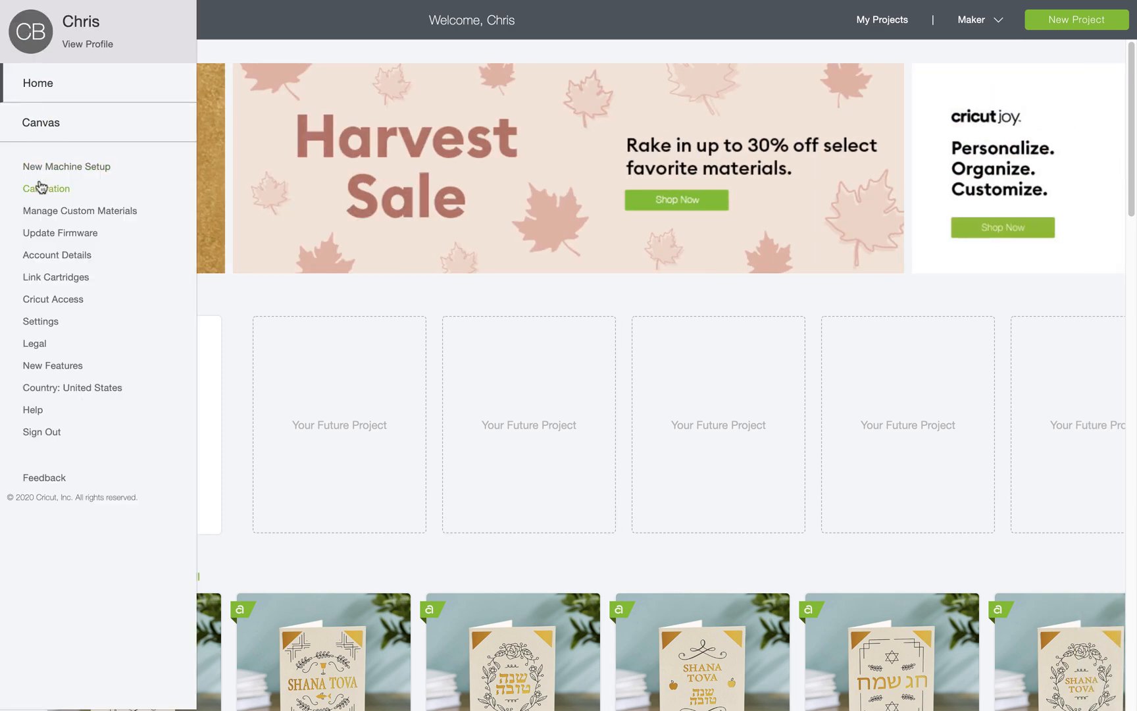
left_click(46, 189)
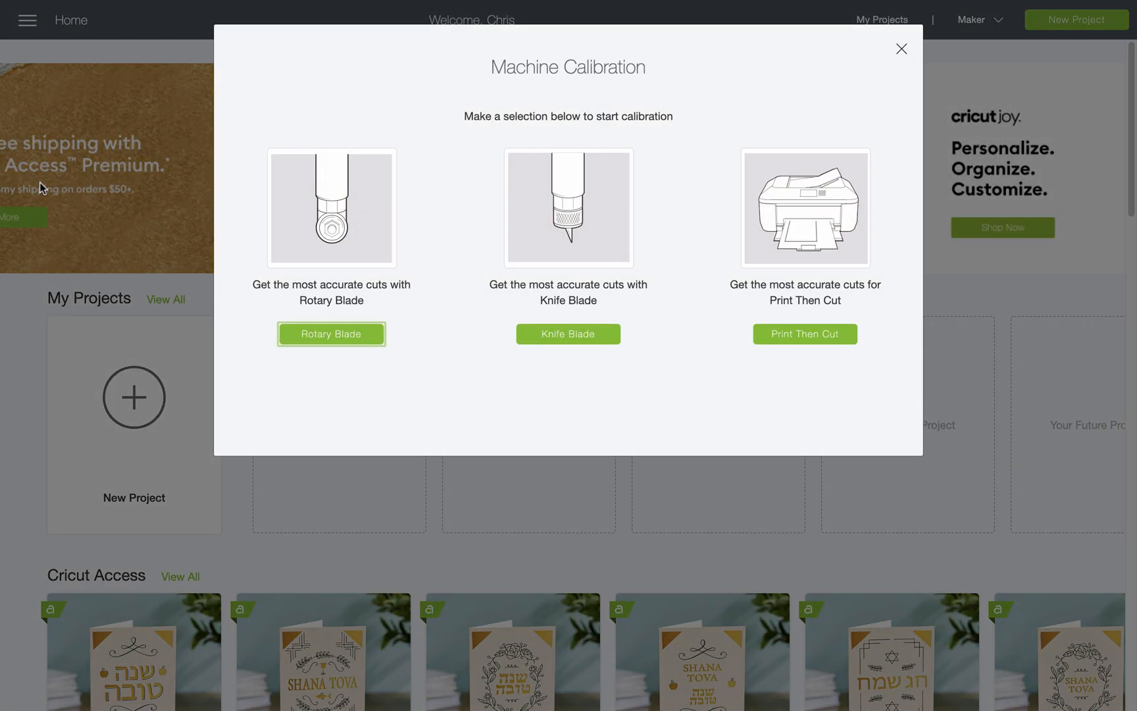
mouse_move(608, 204)
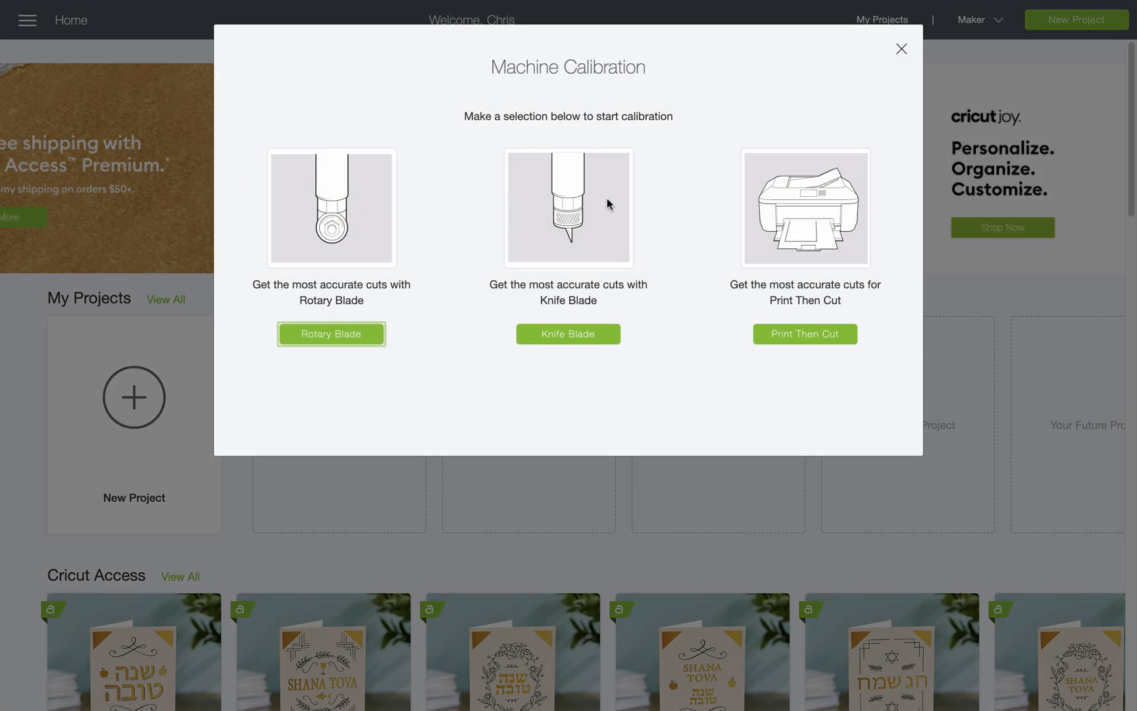
- Print the Print Then Cut calibration sheet on the Brother HL-L2380DW series printer and continue
left_click(804, 333)
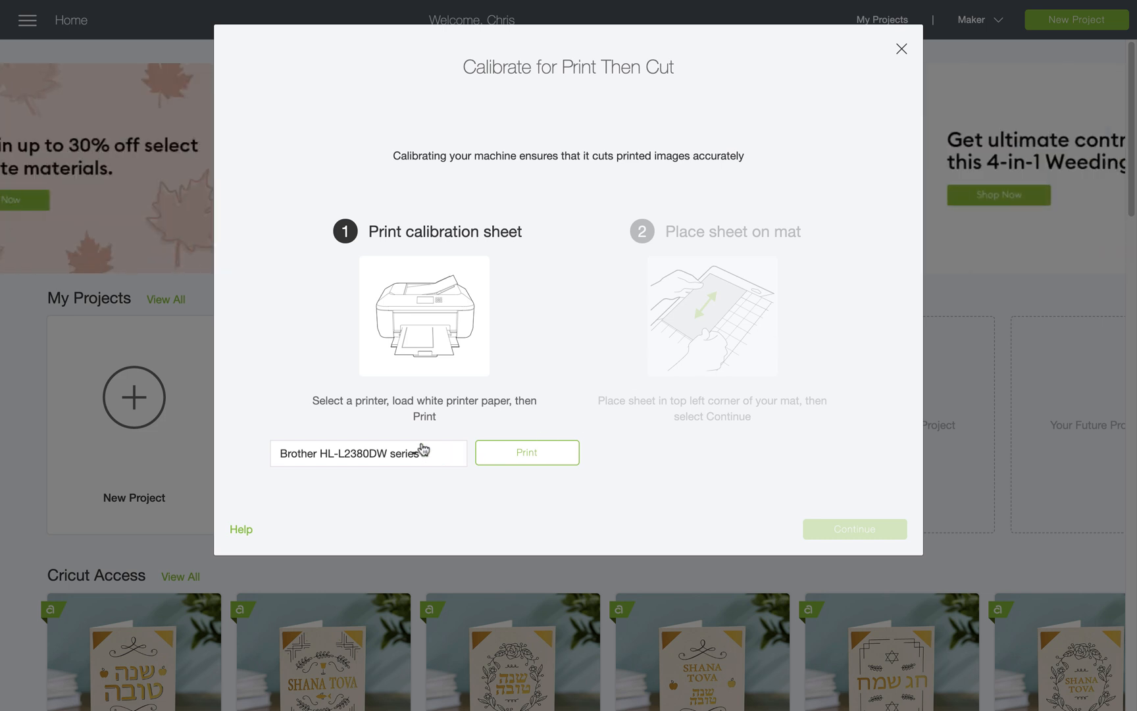
left_click(368, 453)
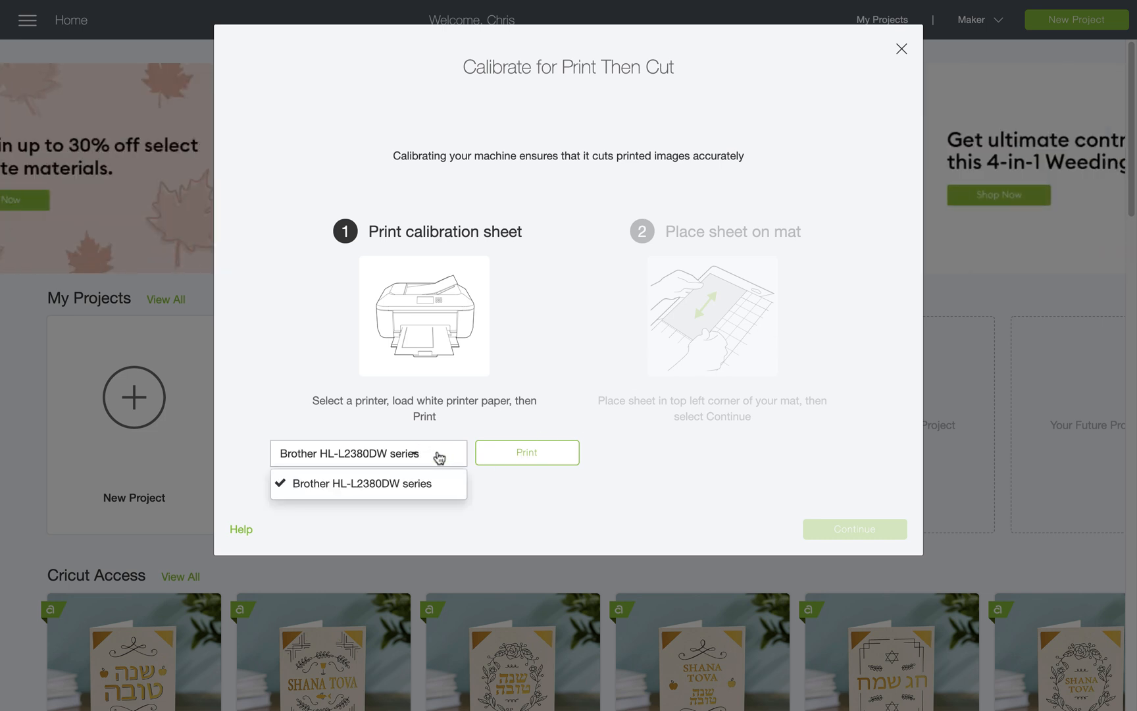
left_click(369, 483)
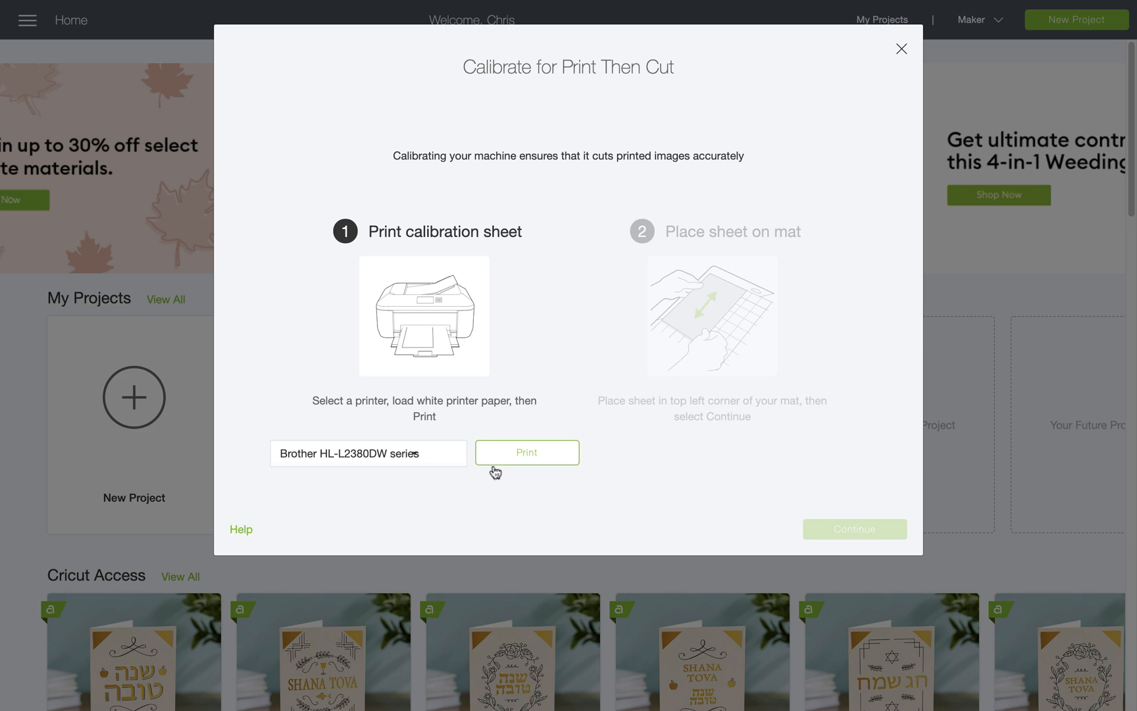
left_click(526, 452)
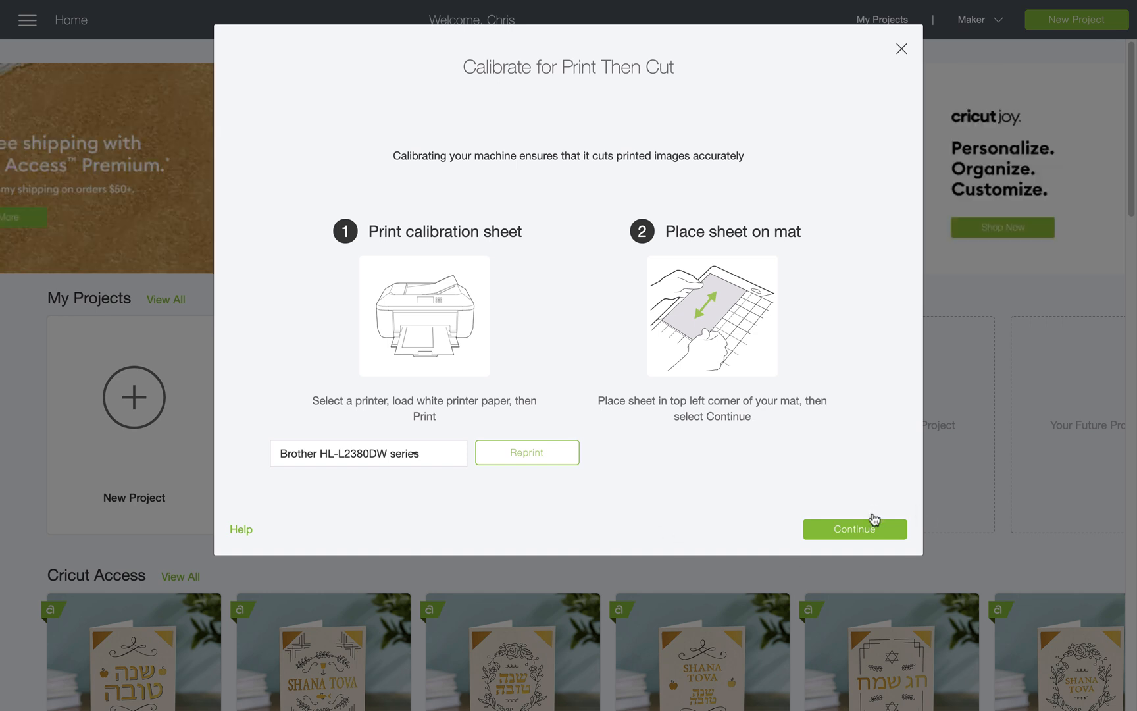
left_click(854, 529)
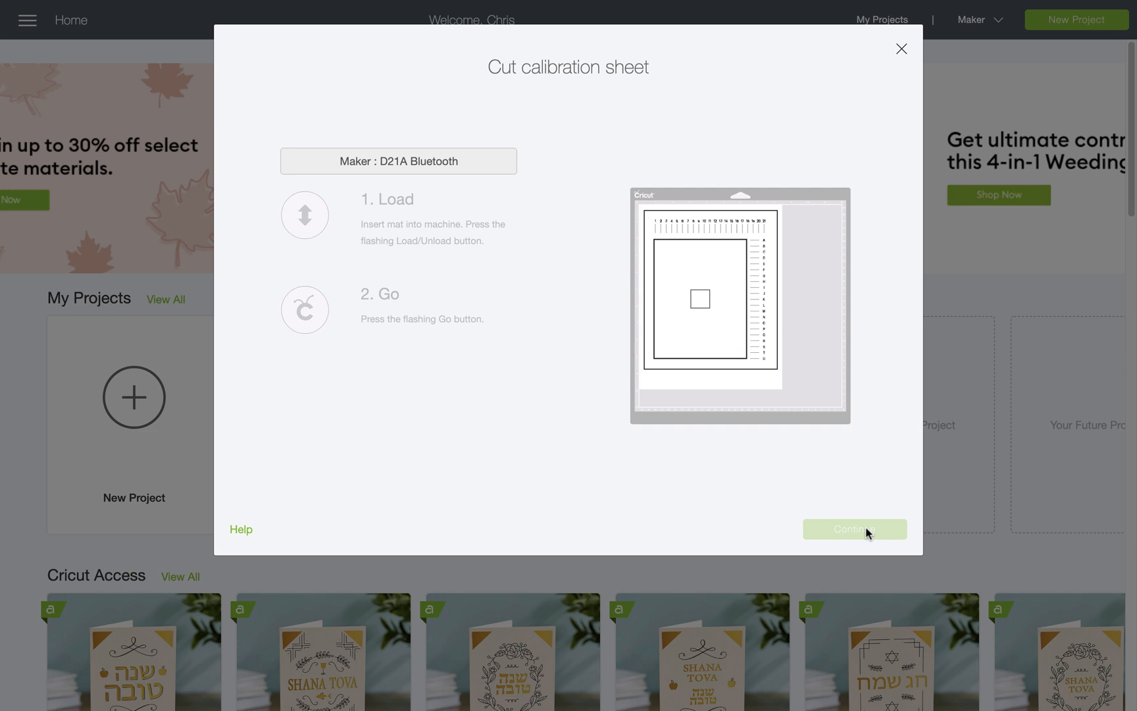
- Run the test cut and confirm the cut line touches the printed line all around
left_click(854, 529)
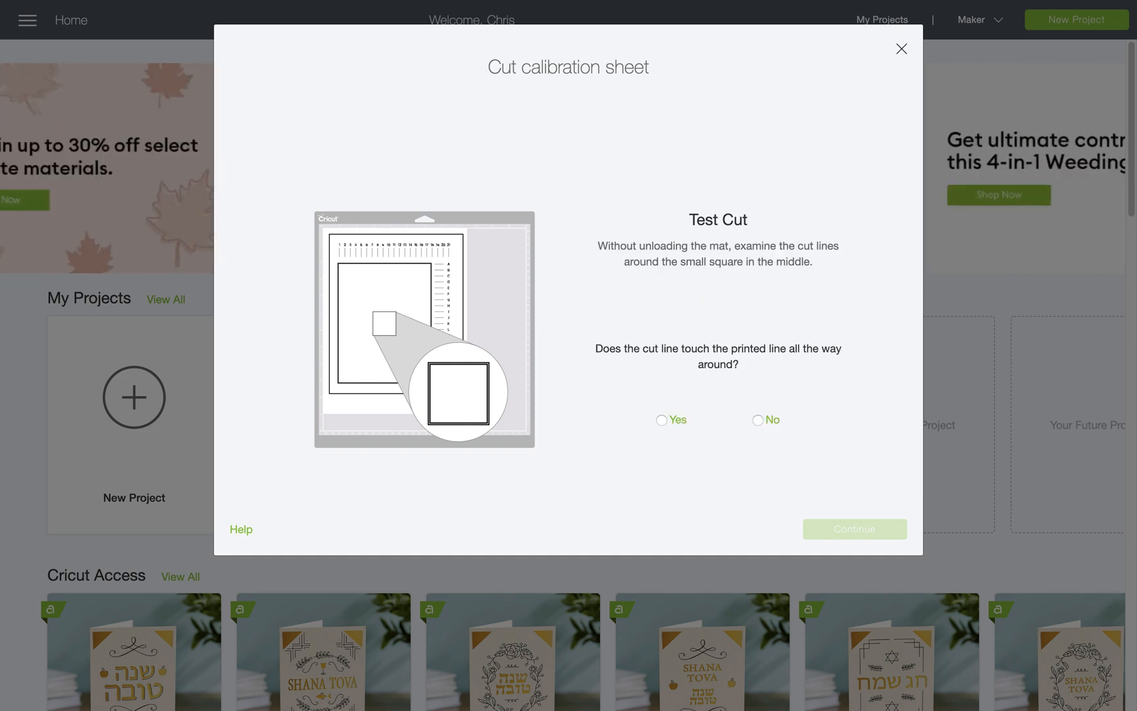
mouse_move(306, 280)
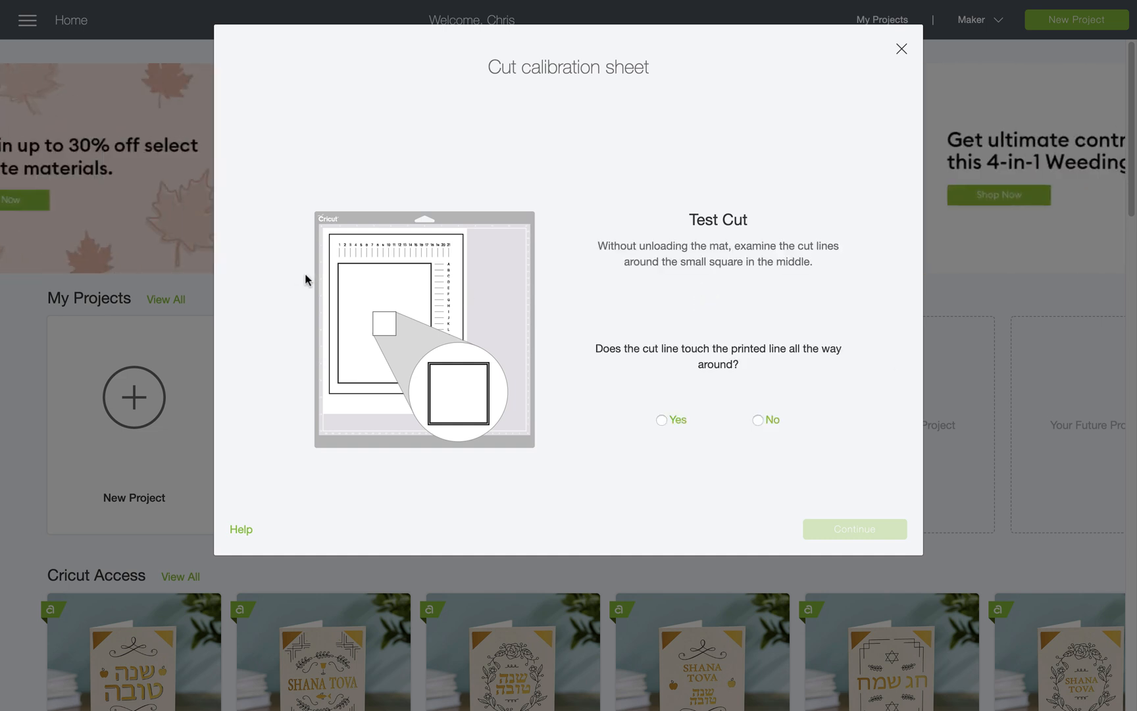
left_click(661, 419)
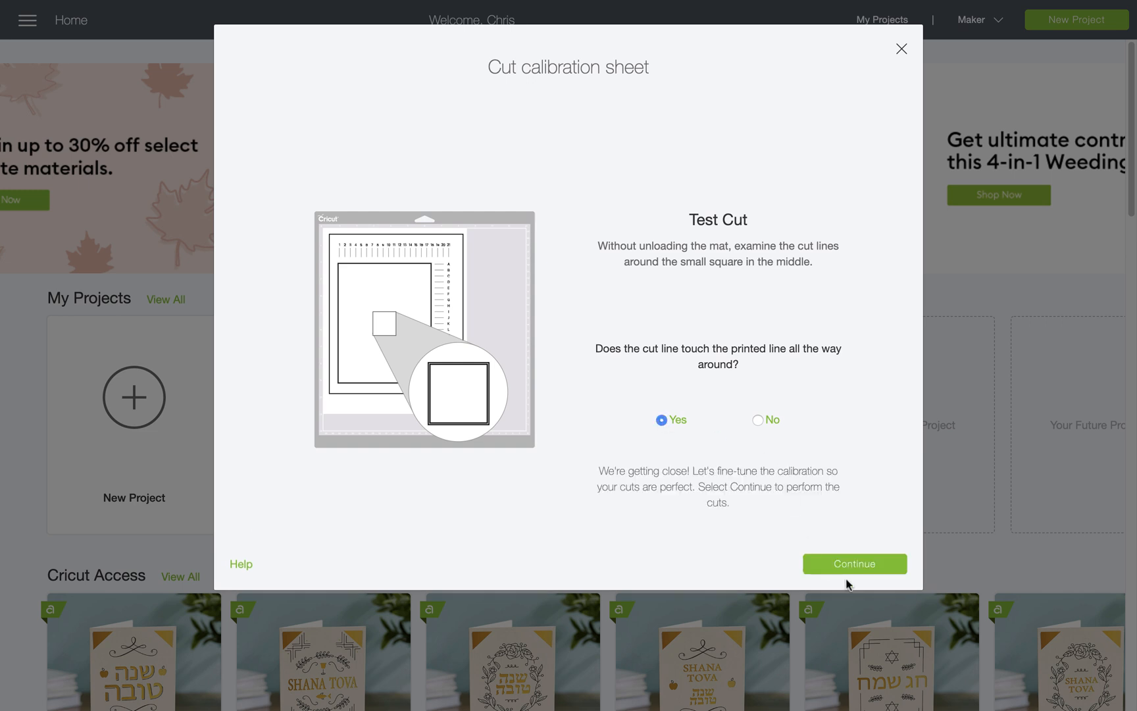
- Run the calibration cut and open the Top closest-cut dropdown
left_click(854, 564)
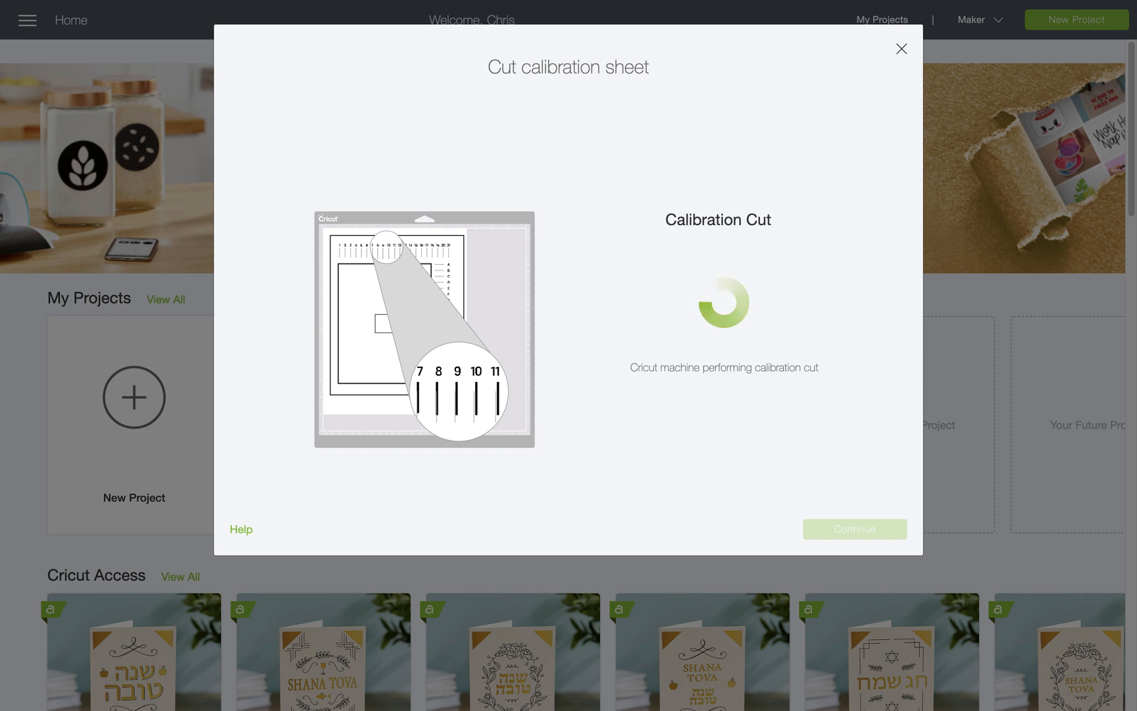
left_click(656, 394)
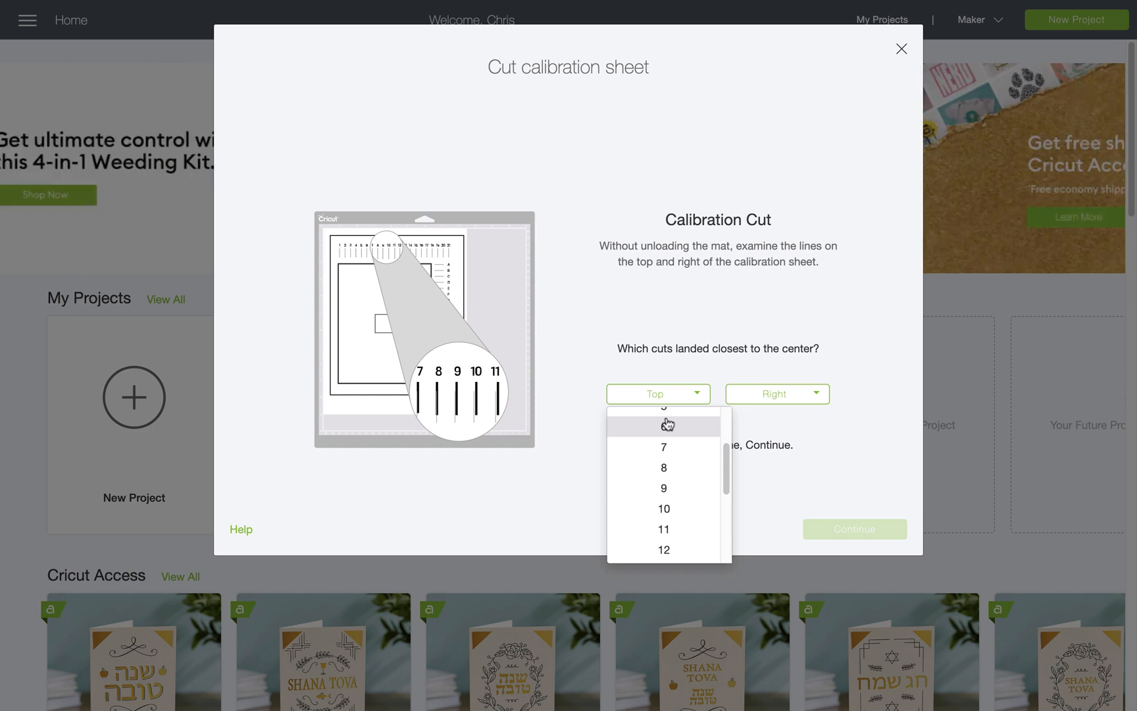
- Record top cut 18 and a right cut as closest to centre, then run the confirmation cut
scroll("down", 3)
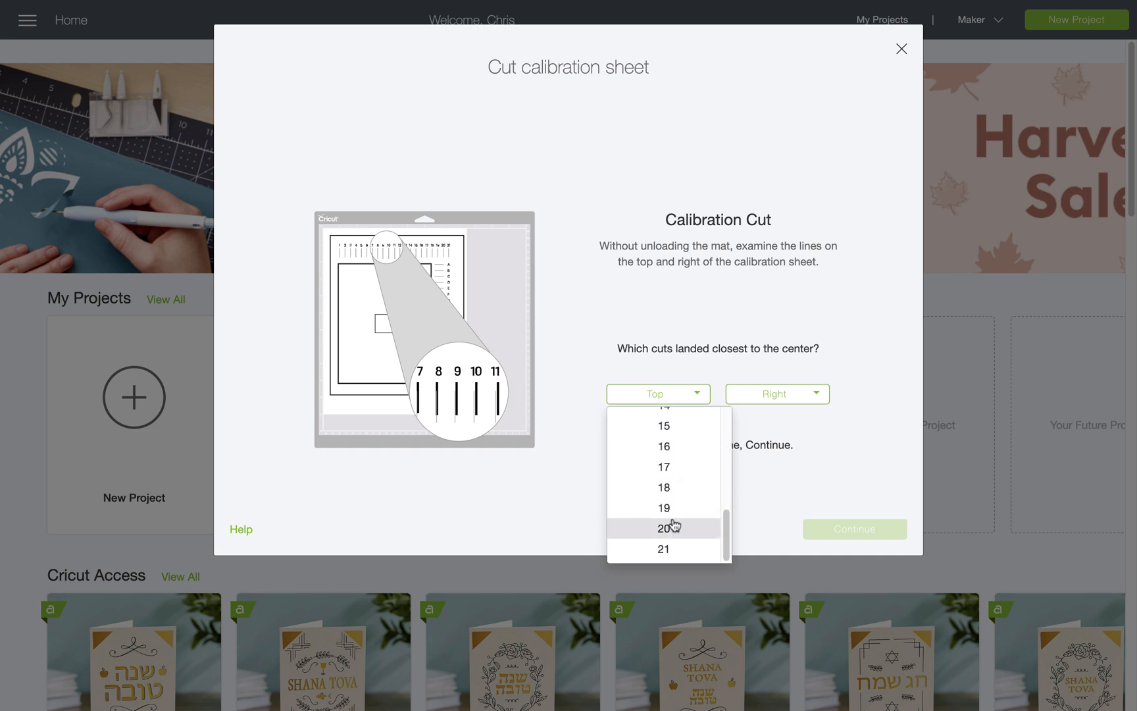
left_click(663, 486)
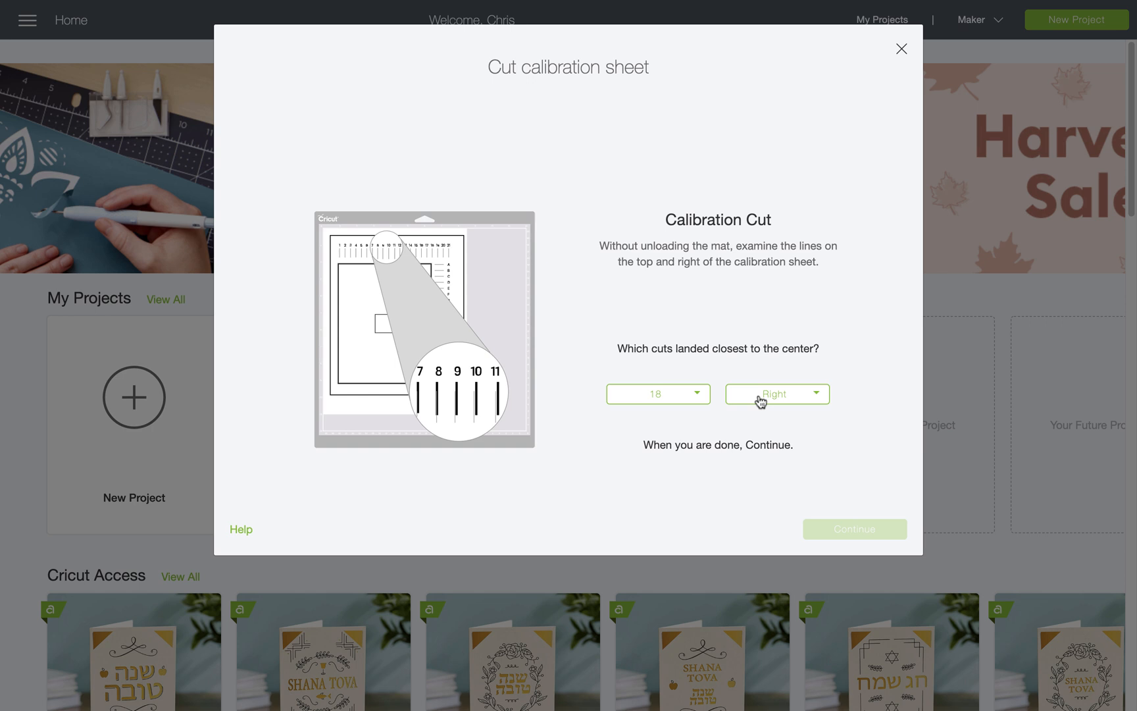
left_click(775, 393)
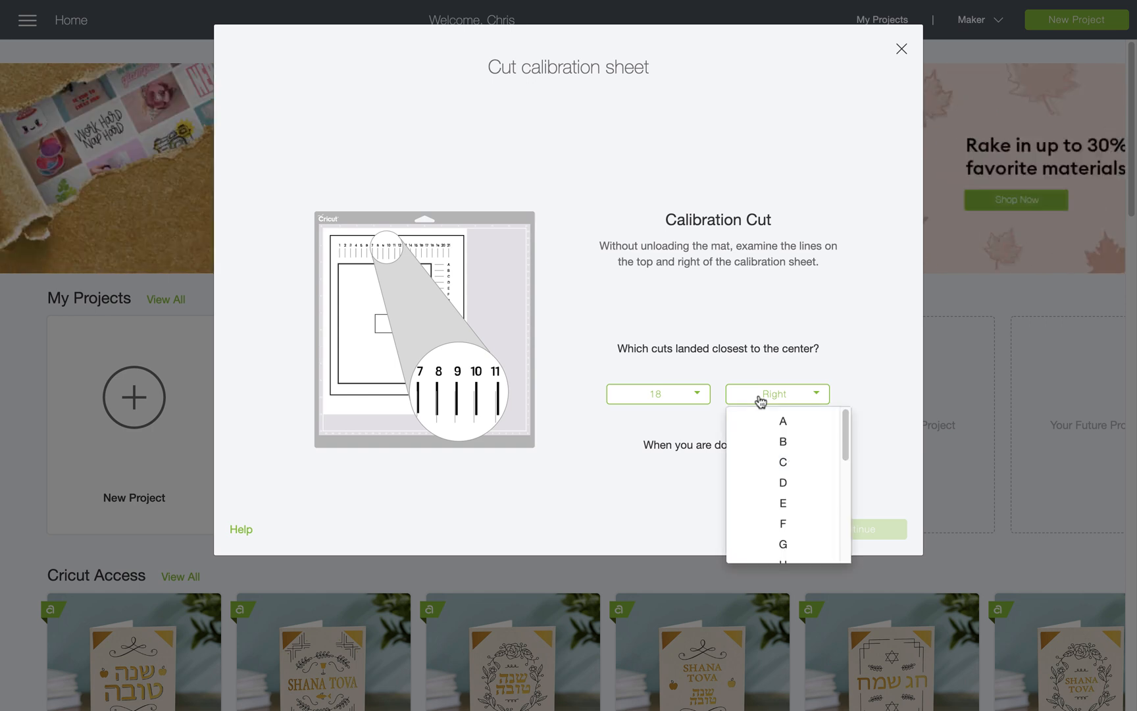
left_click(854, 528)
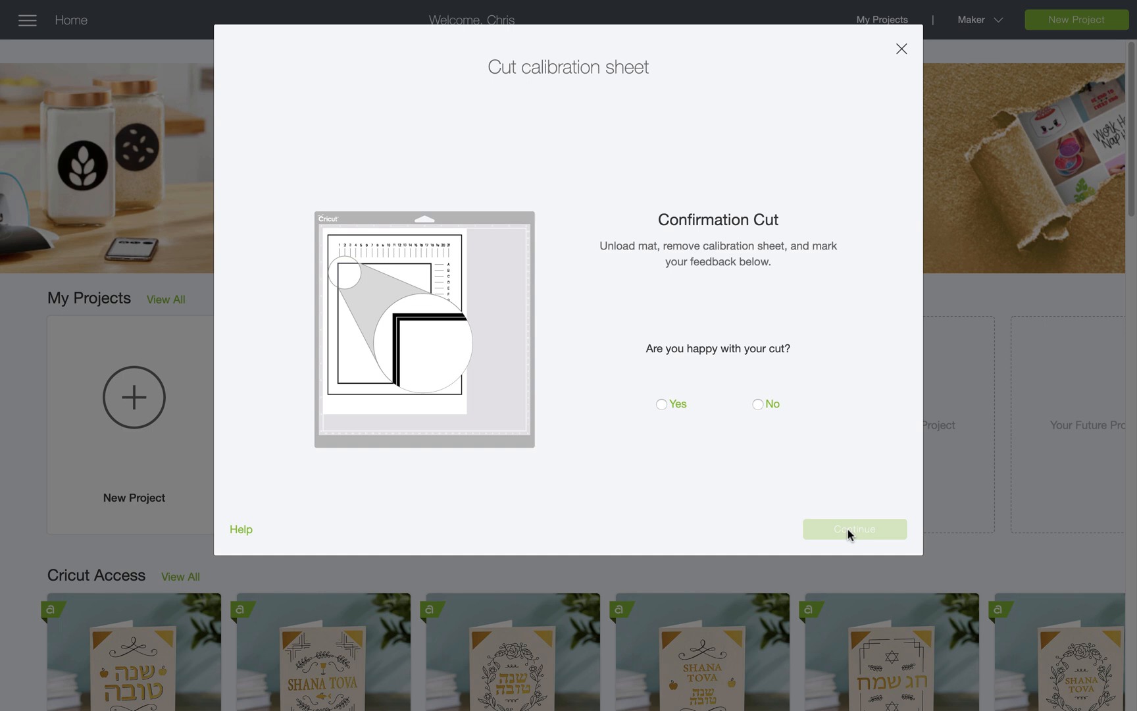
mouse_move(784, 449)
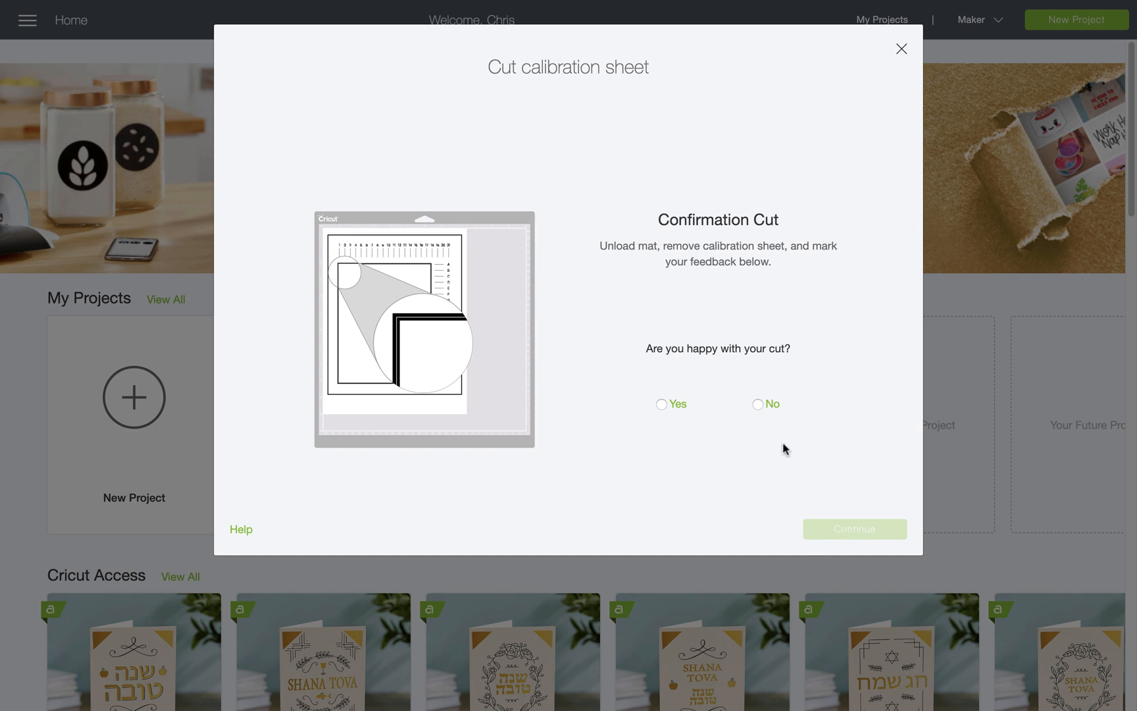
- Accept the confirmation cut with Yes, then save the calibration and close
left_click(661, 404)
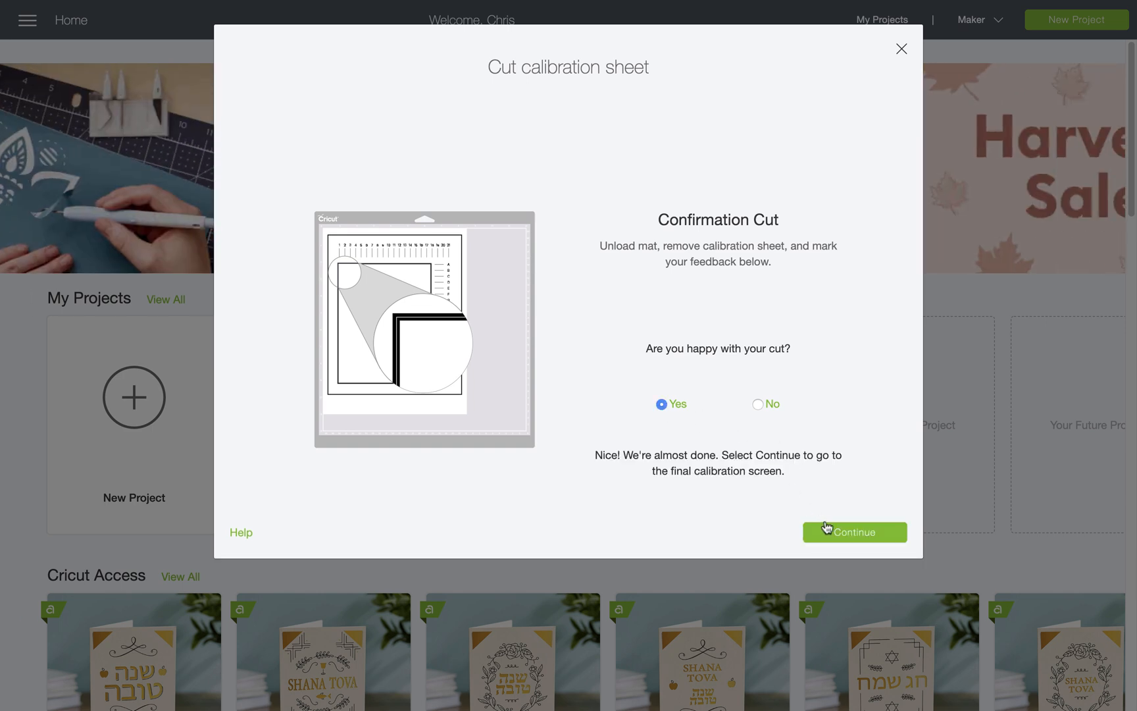
left_click(853, 532)
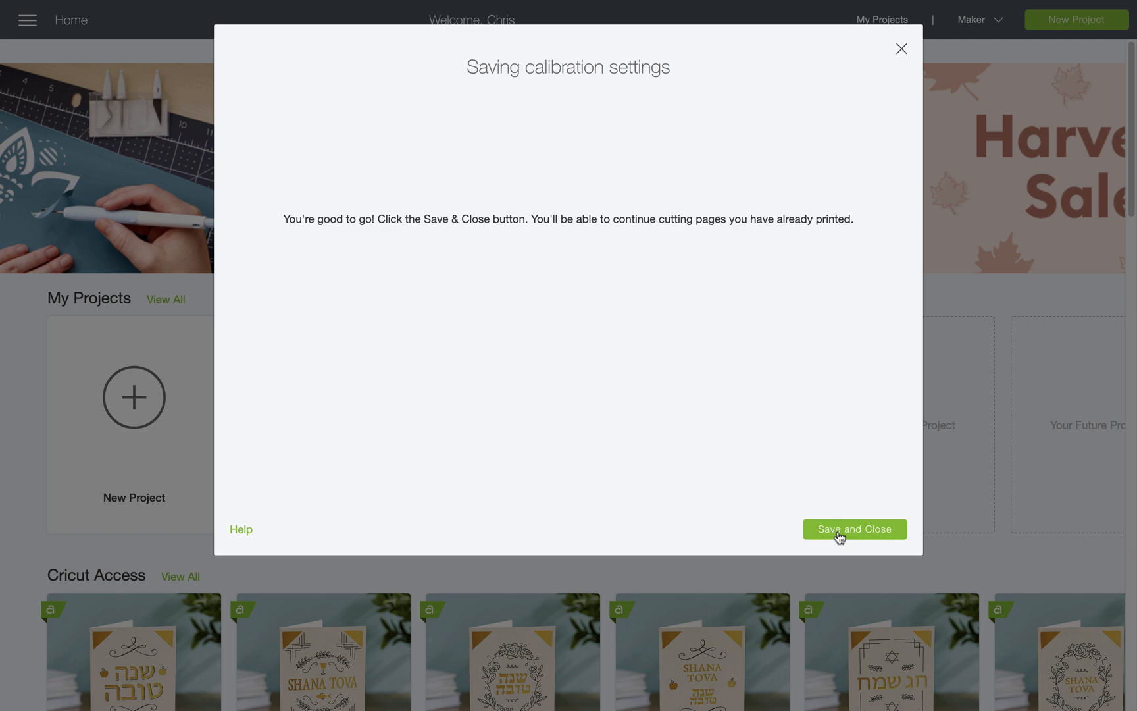
left_click(854, 529)
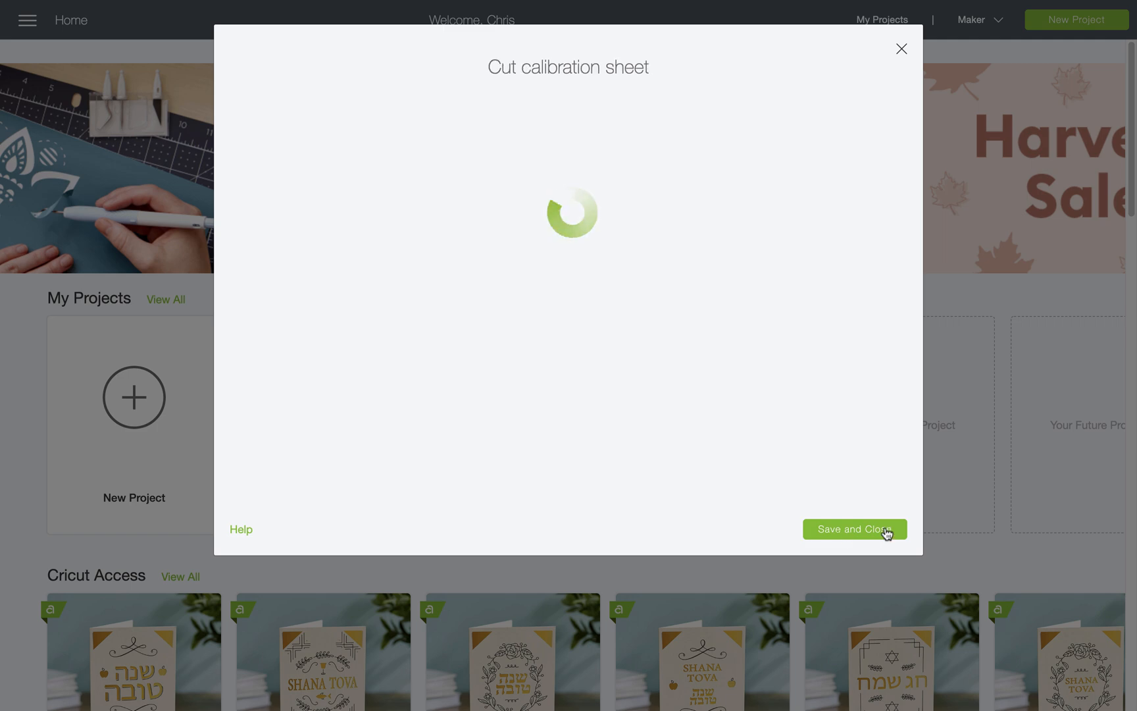
left_click(854, 528)
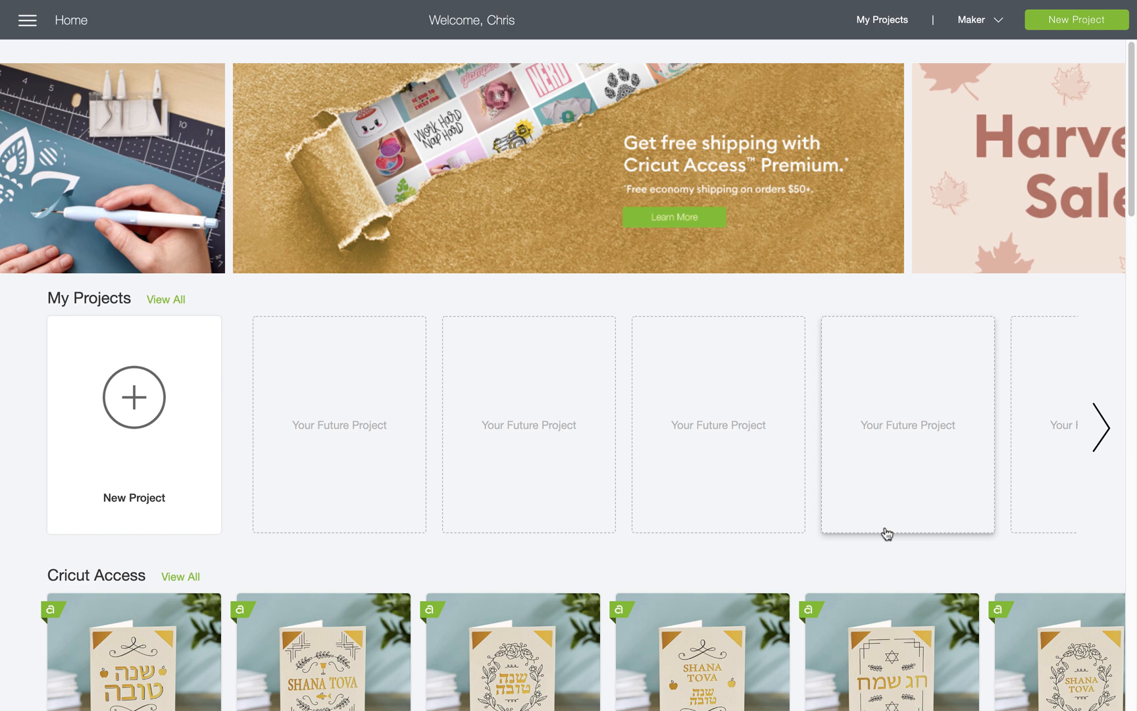